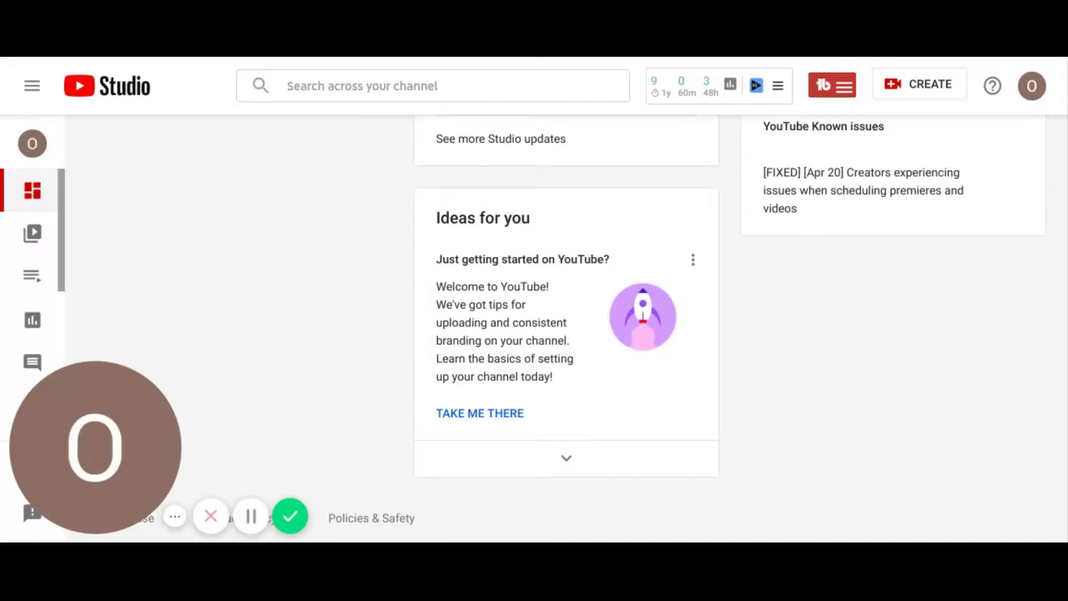
mouse_move(851, 353)
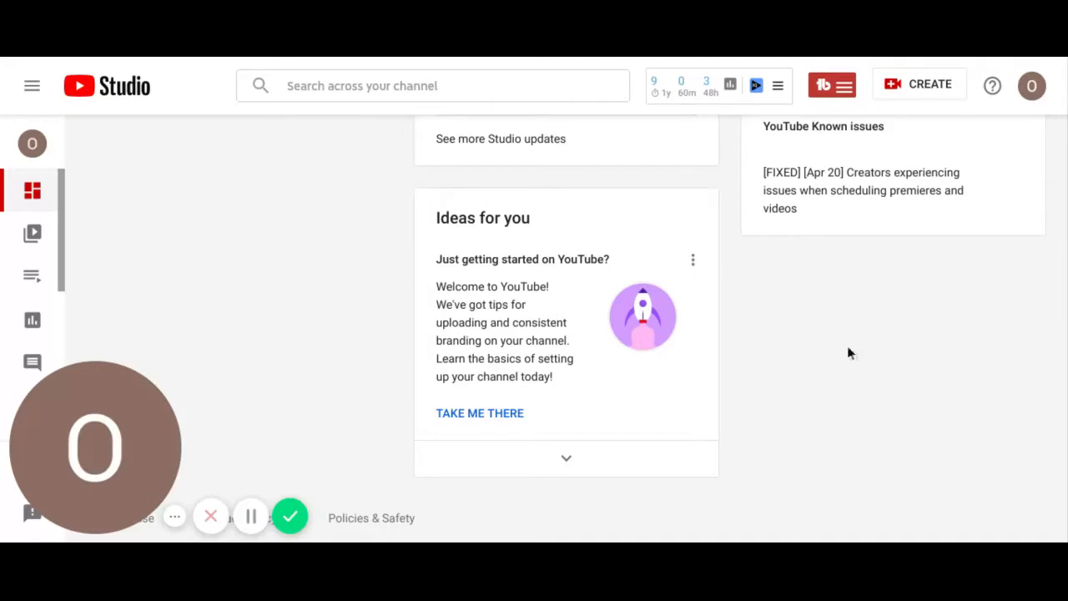
mouse_move(585, 513)
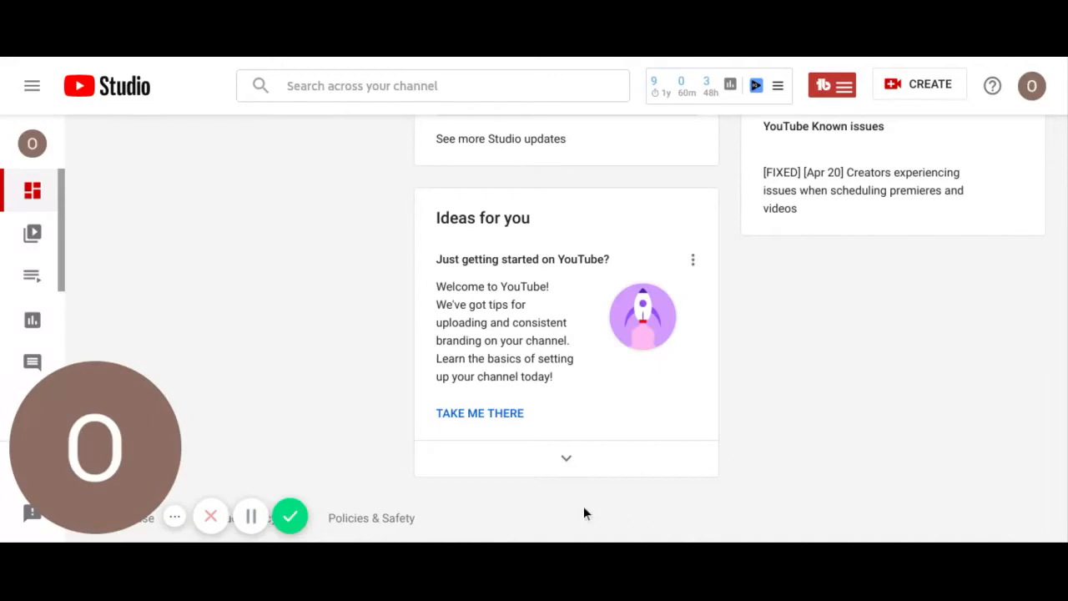
mouse_move(338, 484)
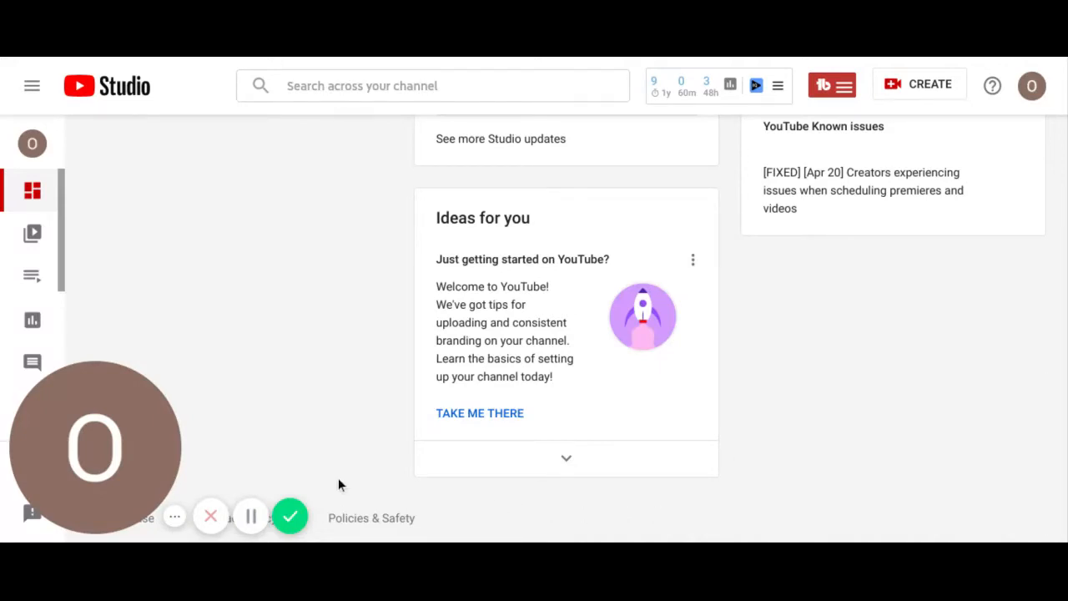
mouse_move(303, 497)
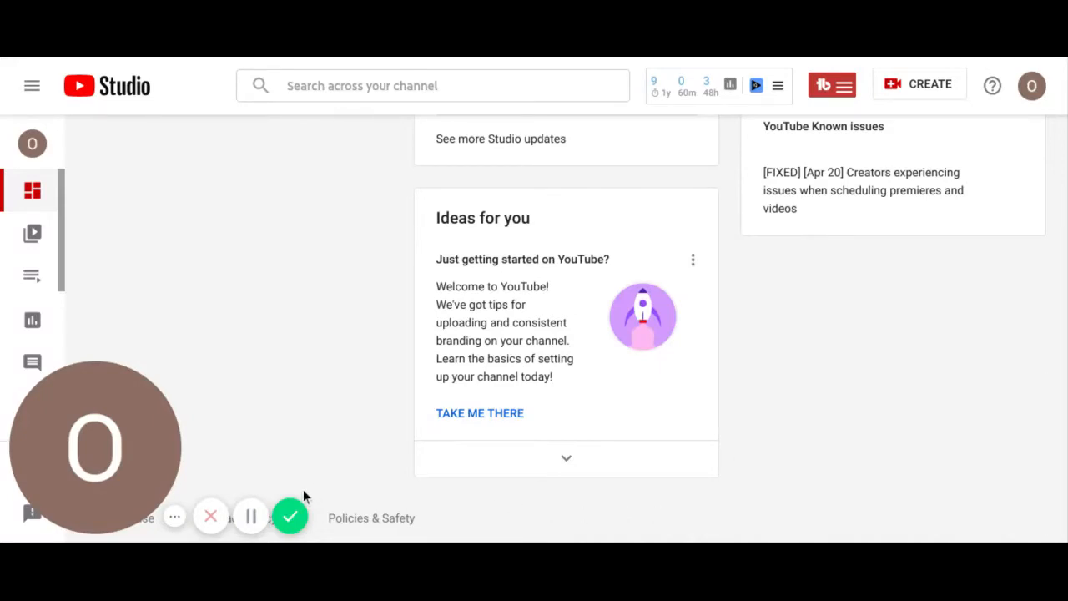
mouse_move(291, 515)
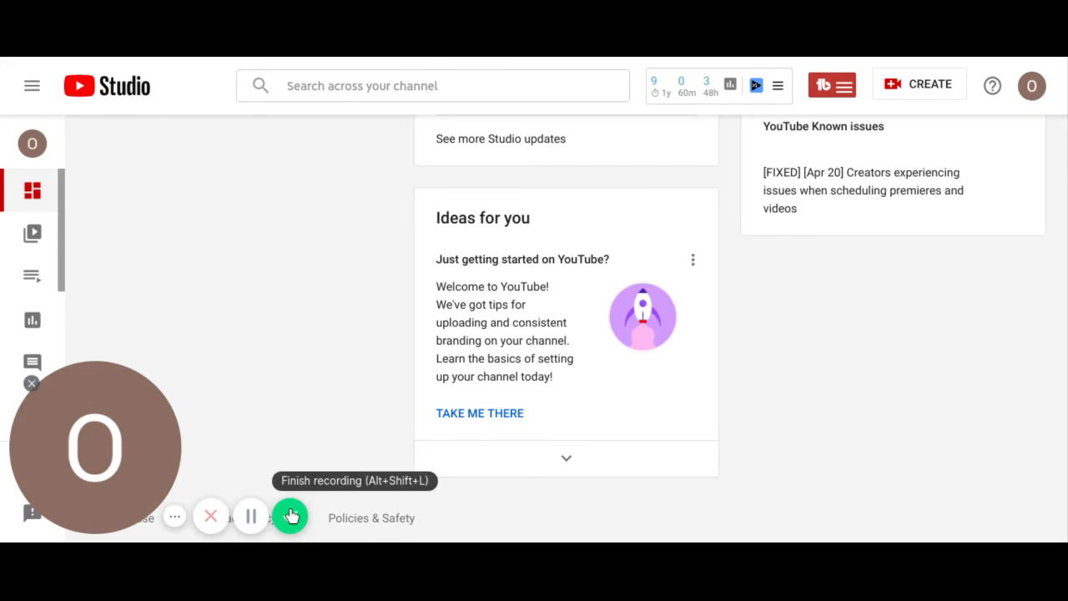